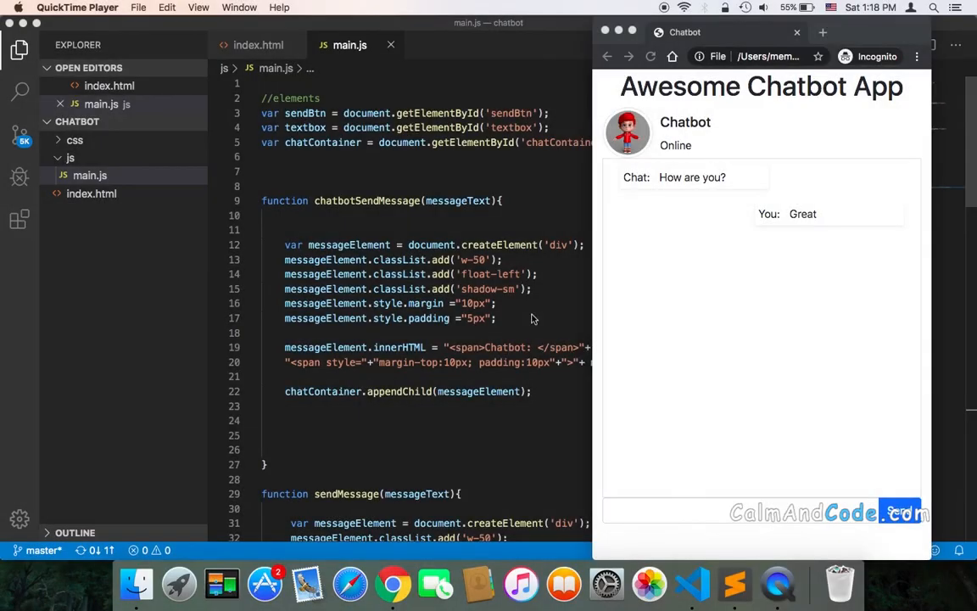
mouse_move(679, 164)
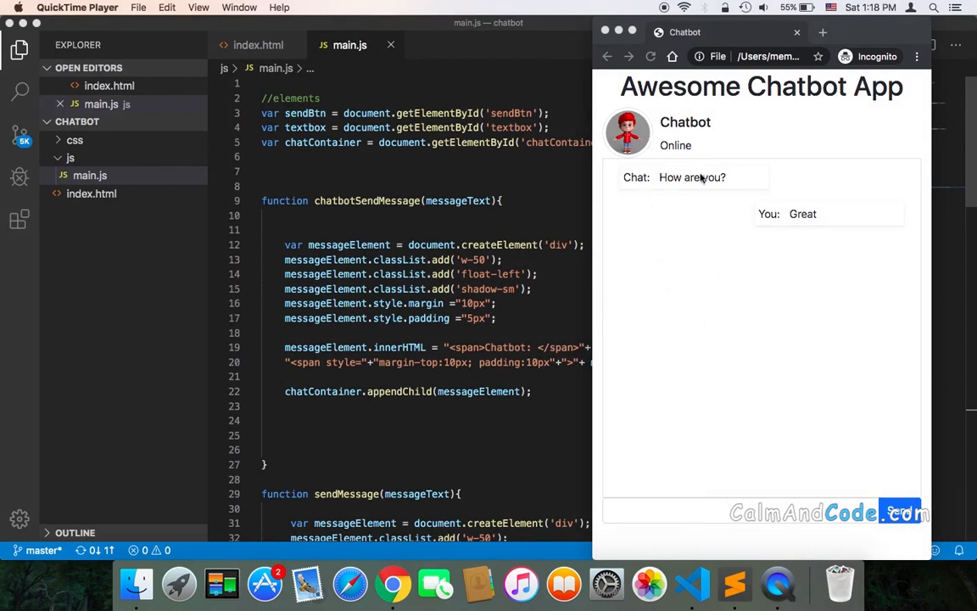
mouse_move(772, 449)
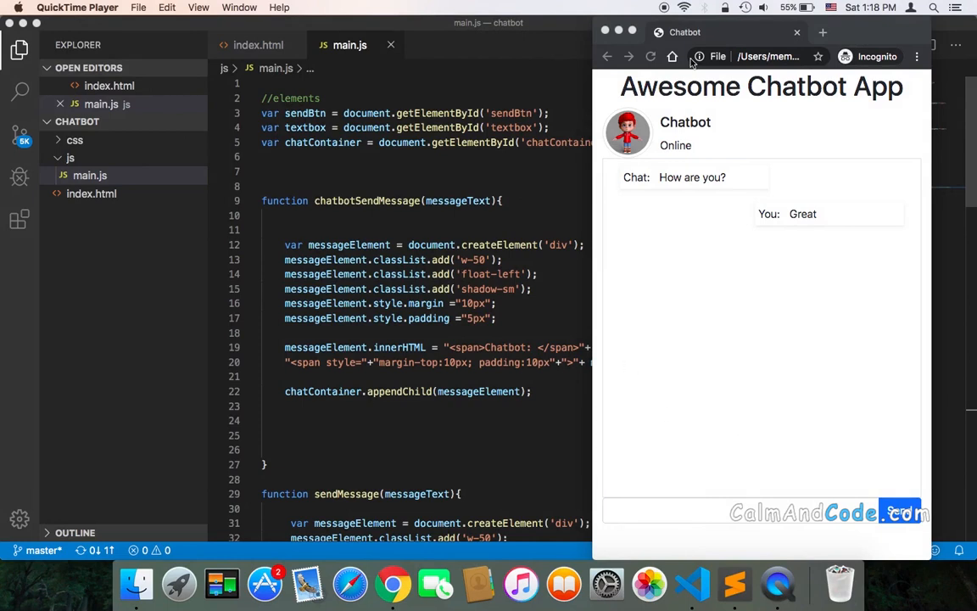
mouse_move(727, 146)
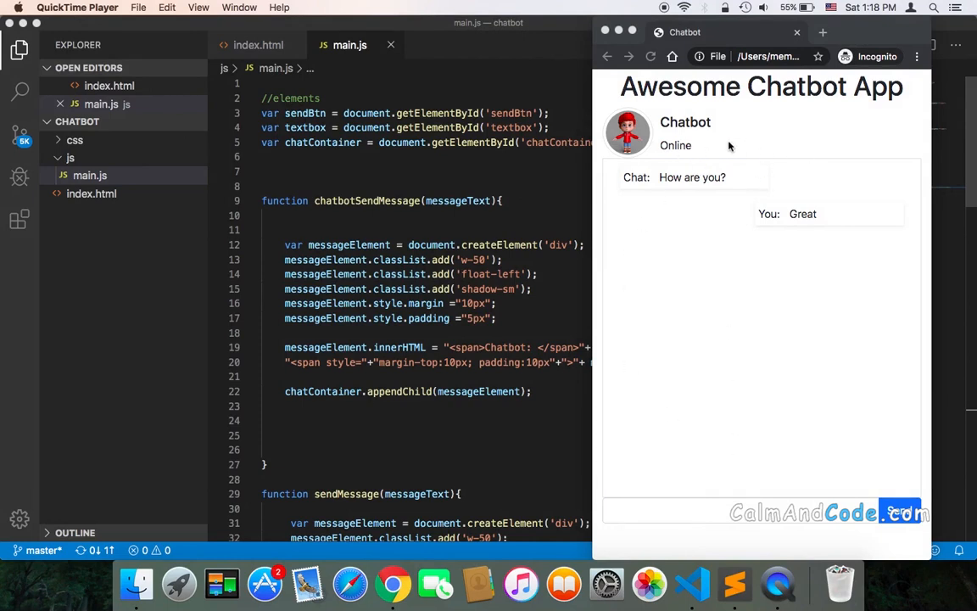
mouse_move(678, 394)
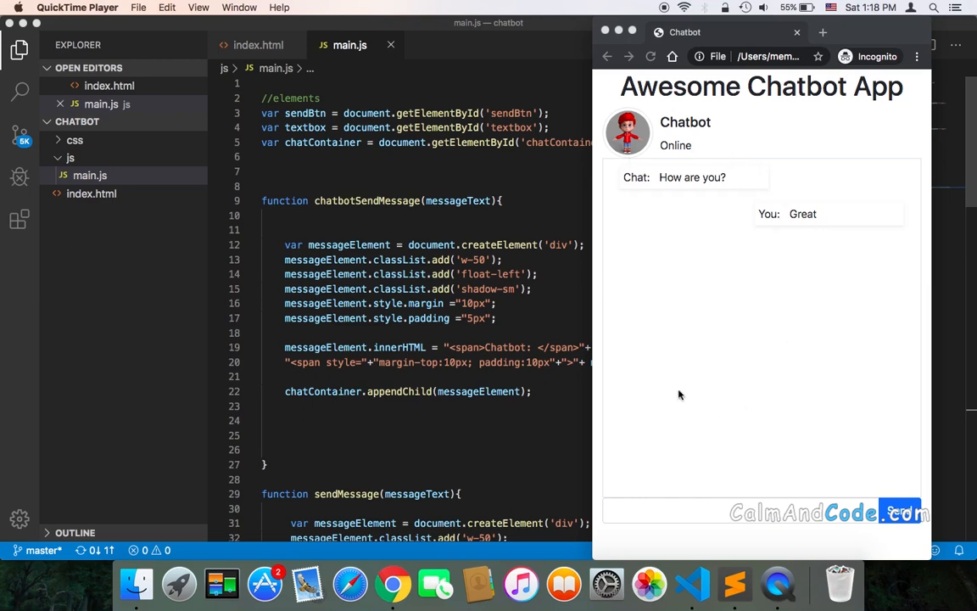
mouse_move(505, 280)
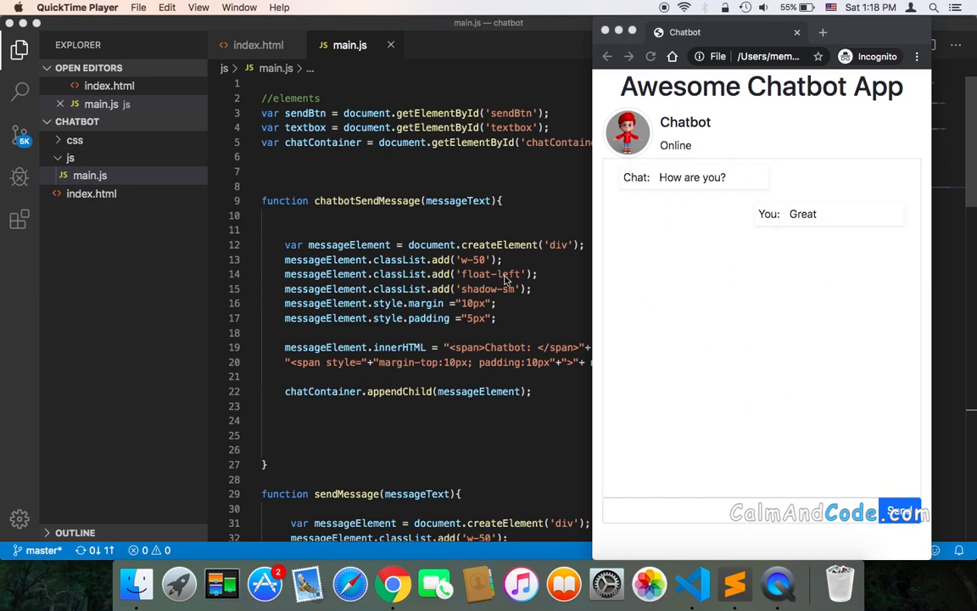
mouse_move(570, 213)
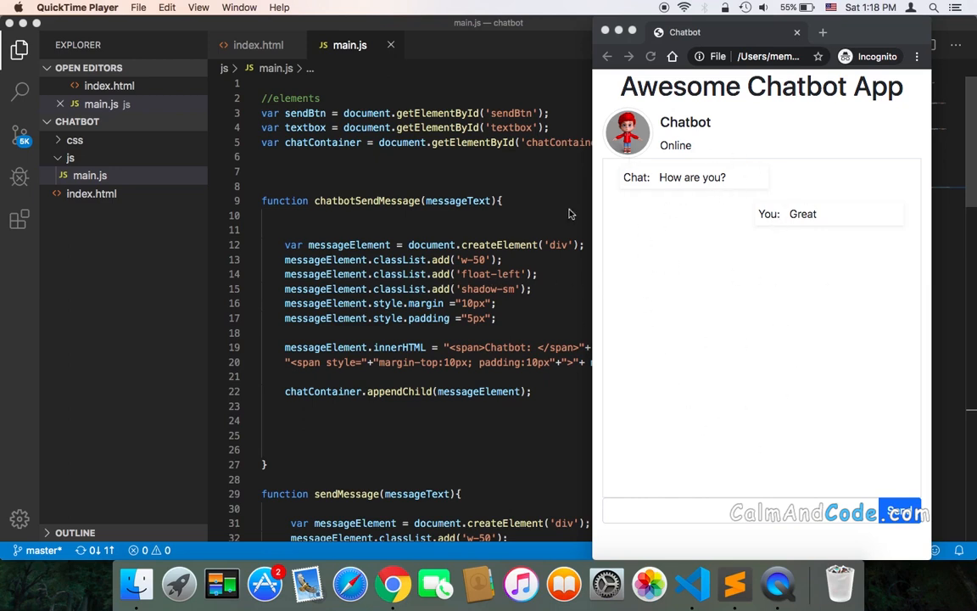
Add style="background-color: aqua;" to the media header div, save, and check it in the browser.
click(257, 44)
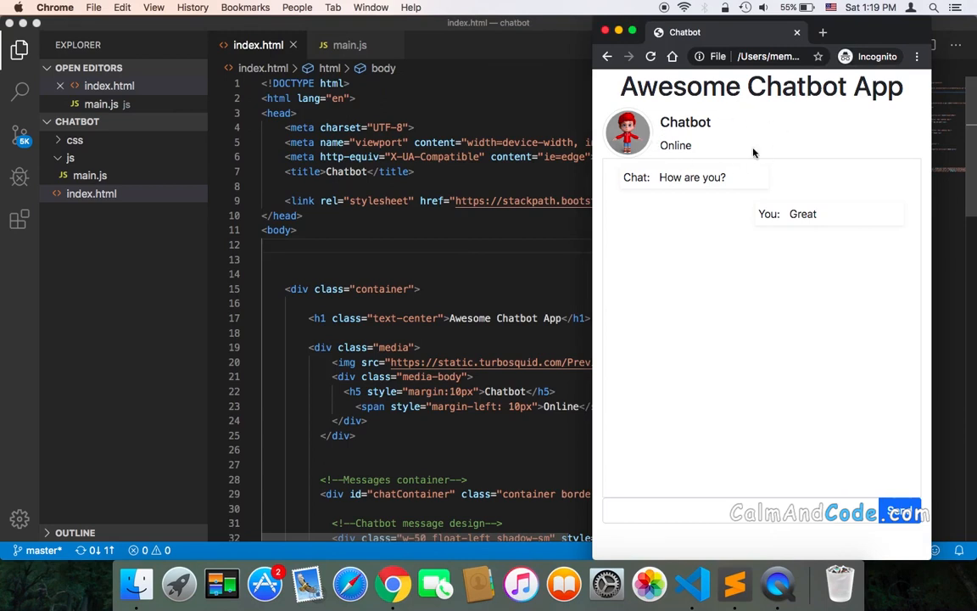
mouse_move(669, 150)
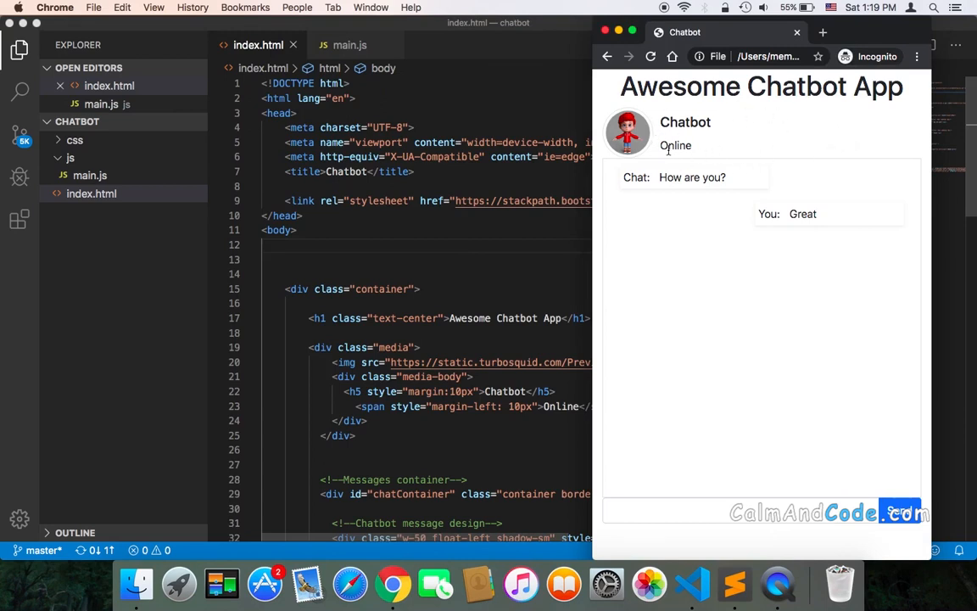
mouse_move(500, 405)
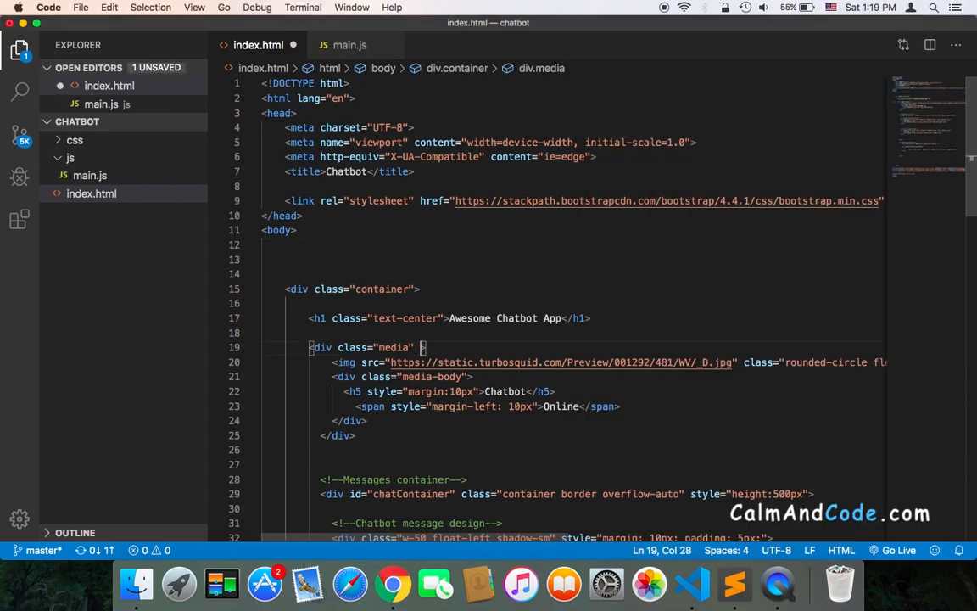
text(style="")
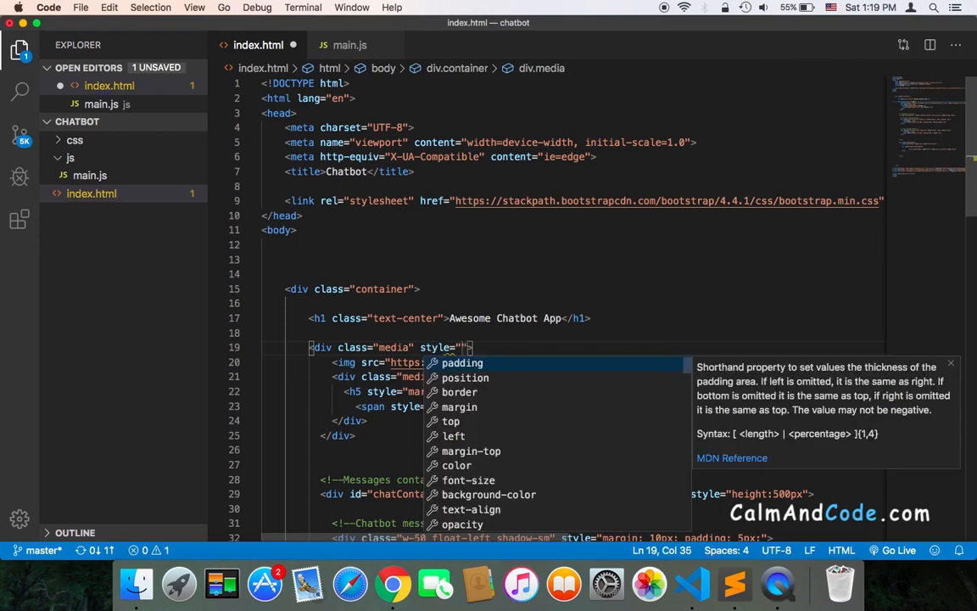
text(background-color: ;)
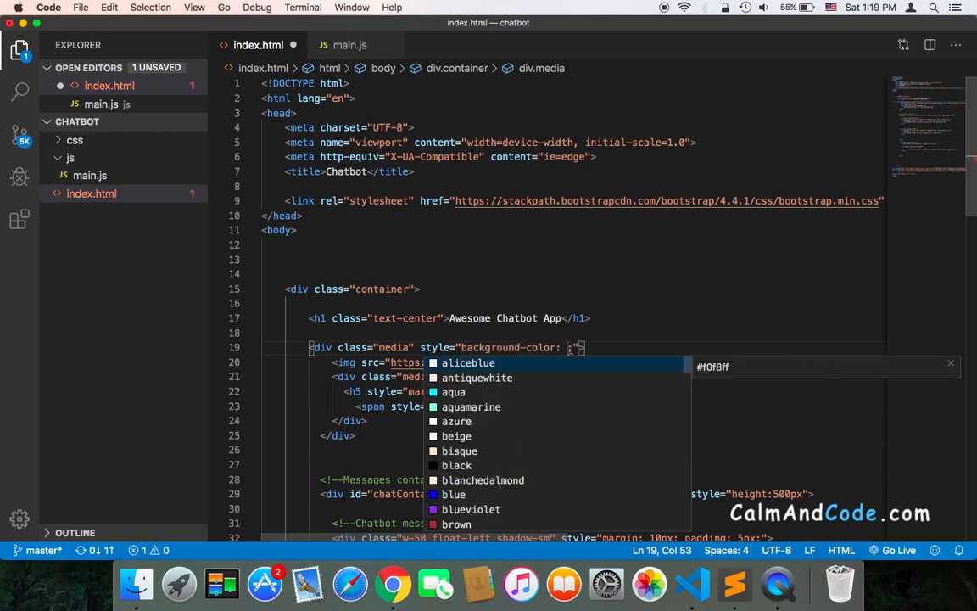
key(backspace)
text(aqua)
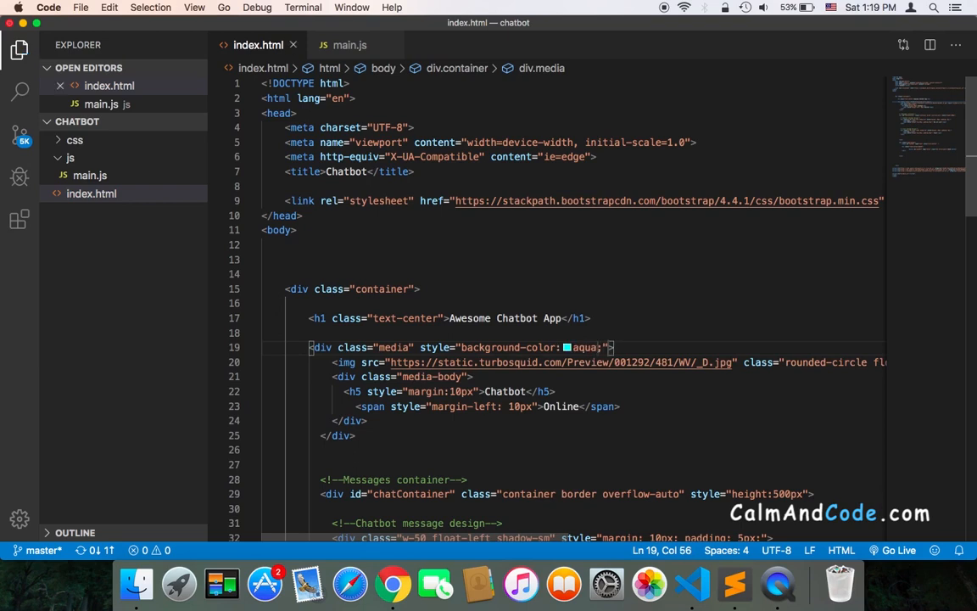
click(392, 583)
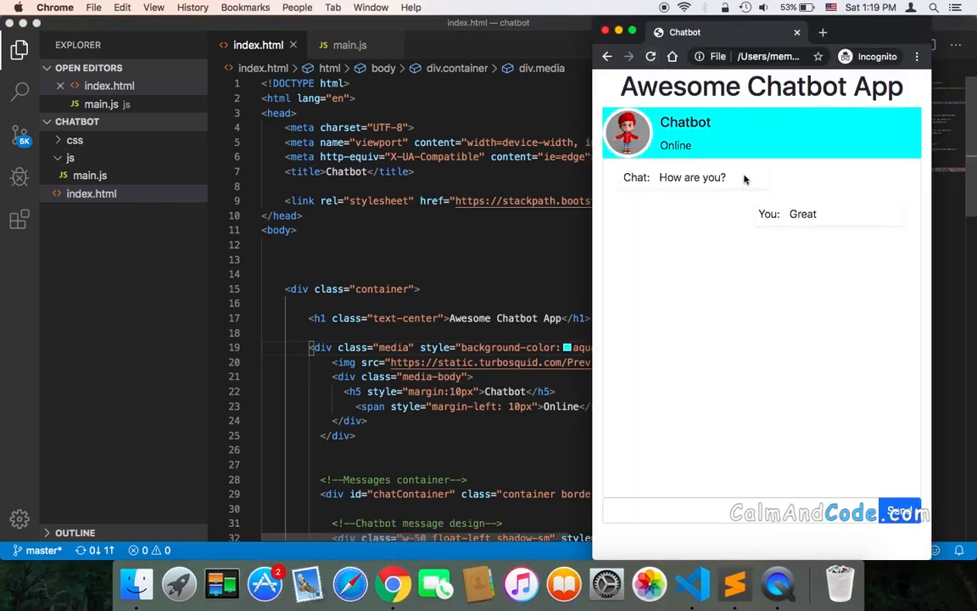
mouse_move(670, 161)
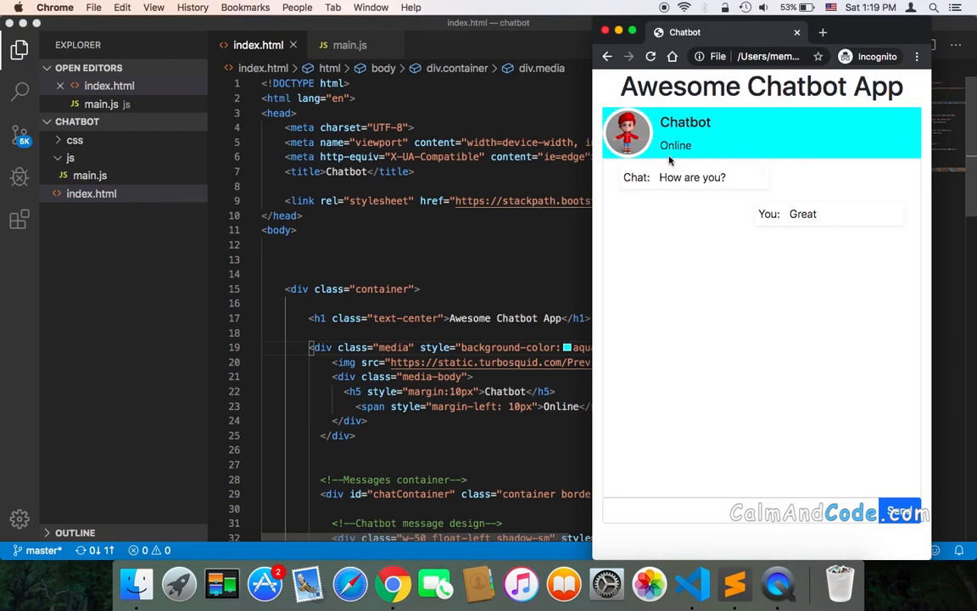
mouse_move(798, 161)
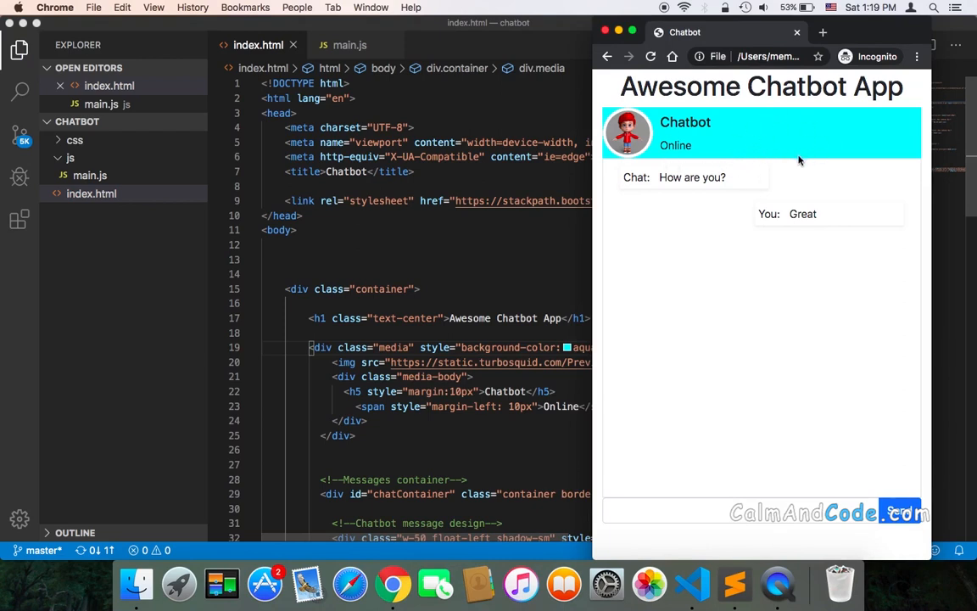
mouse_move(757, 443)
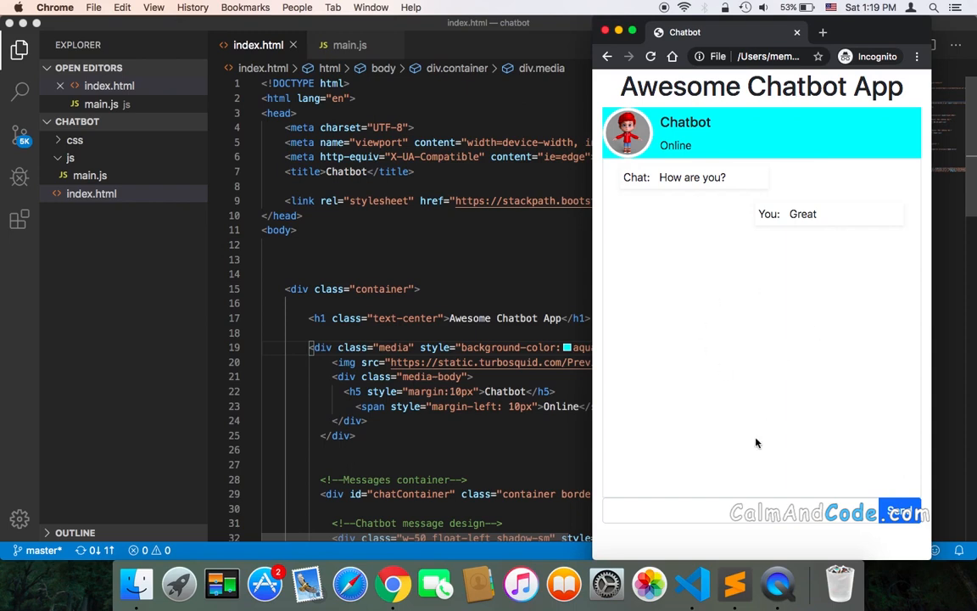
mouse_move(808, 407)
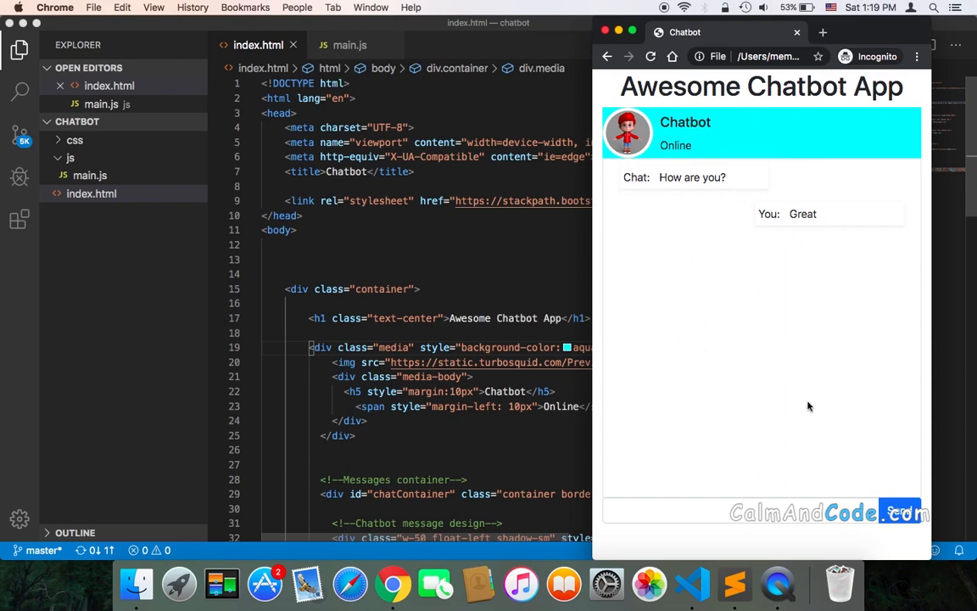
mouse_move(479, 268)
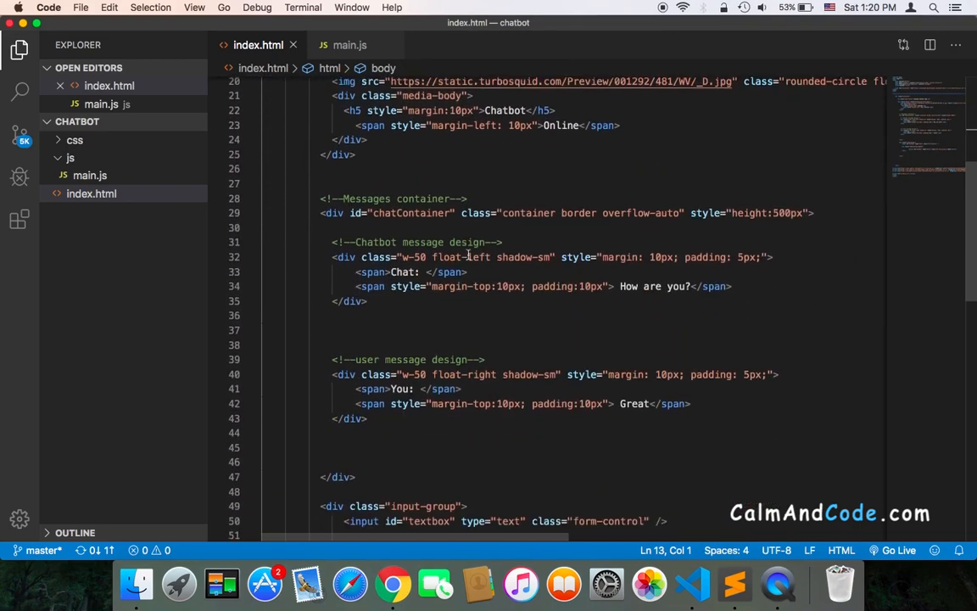
Add background-color: antiquewhite to the chatContainer div, save, and view it in Chrome.
scroll(down, 3)
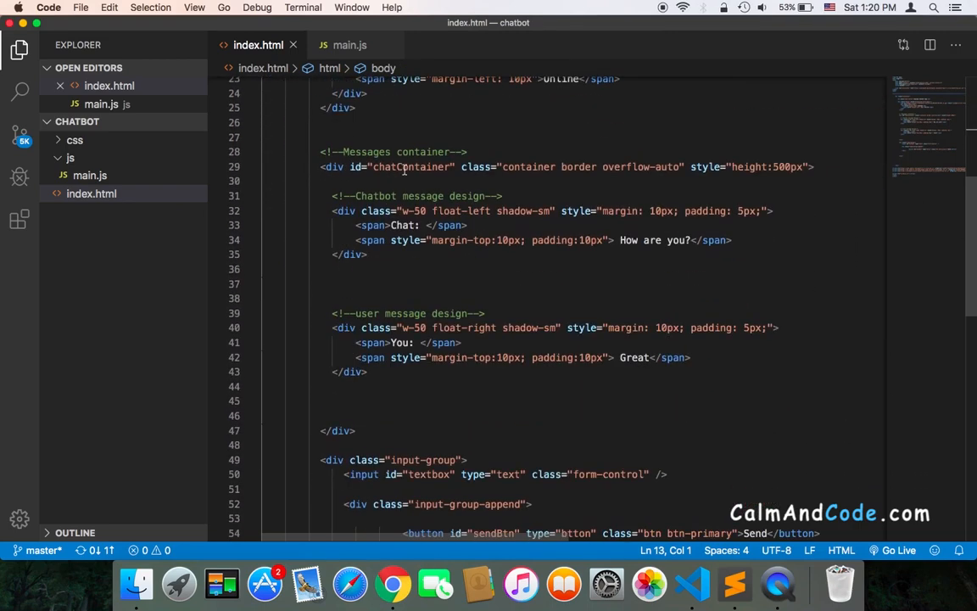
mouse_move(438, 166)
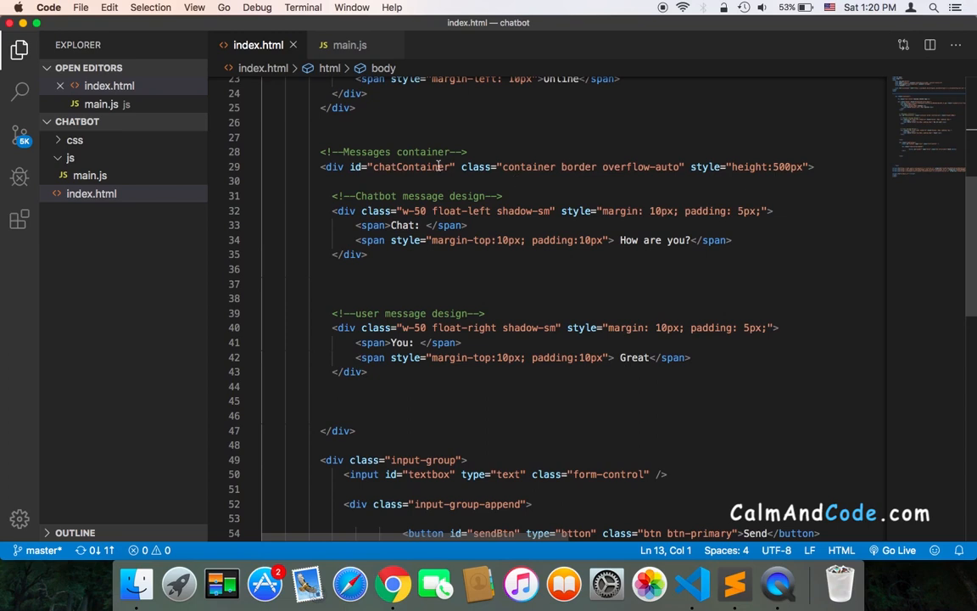
mouse_move(386, 179)
text(background-color: )
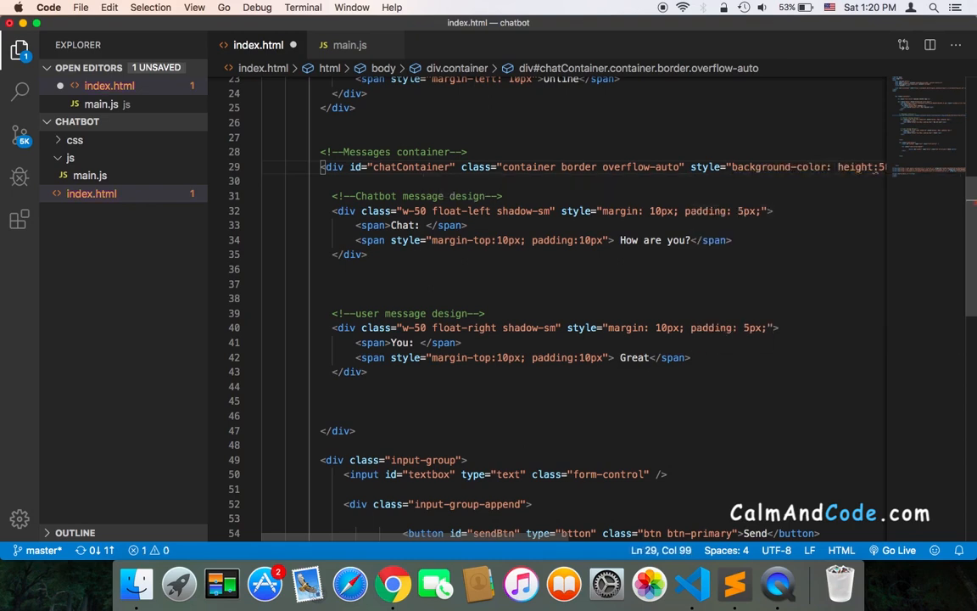
text(a)
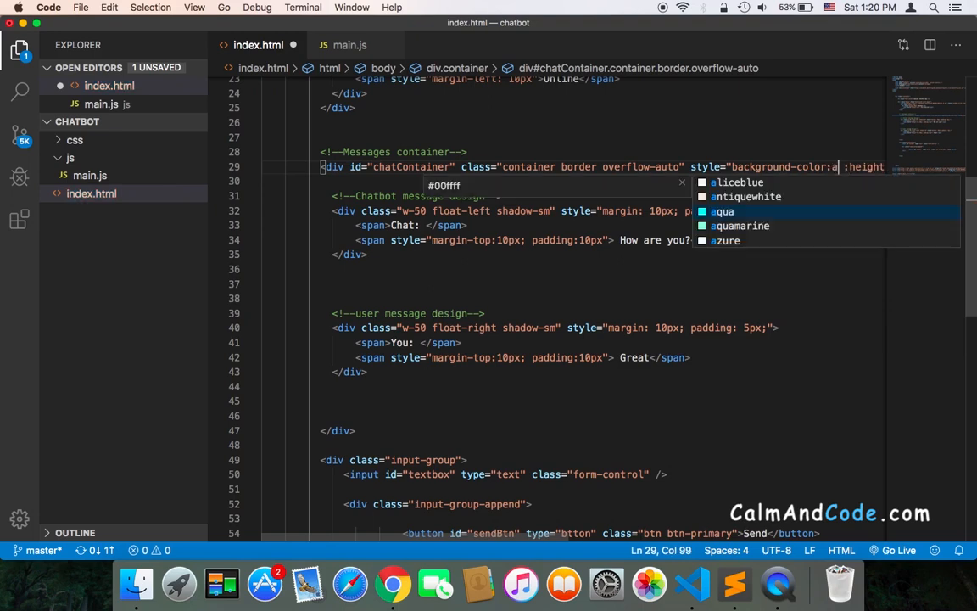
click(746, 196)
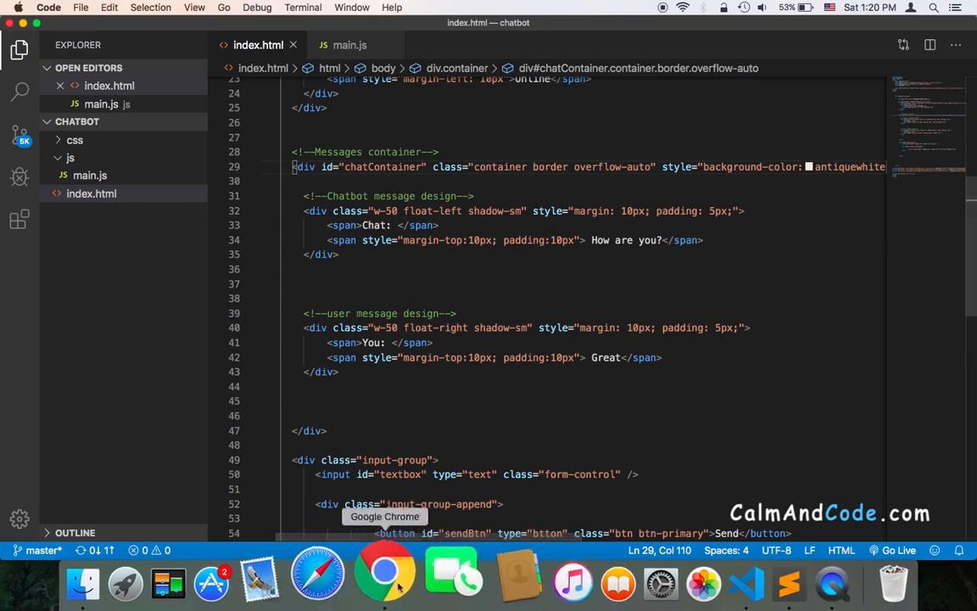
click(383, 568)
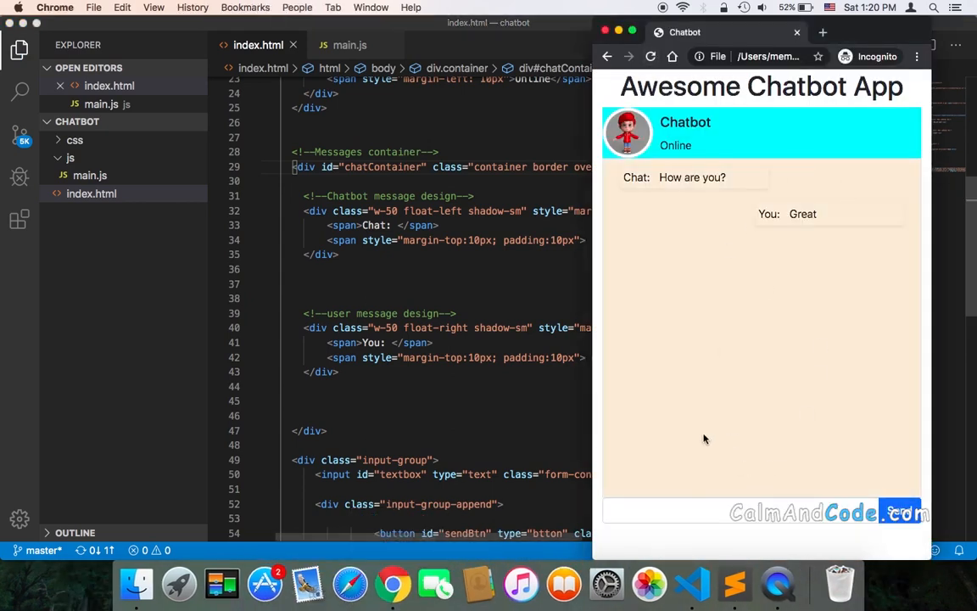
mouse_move(602, 337)
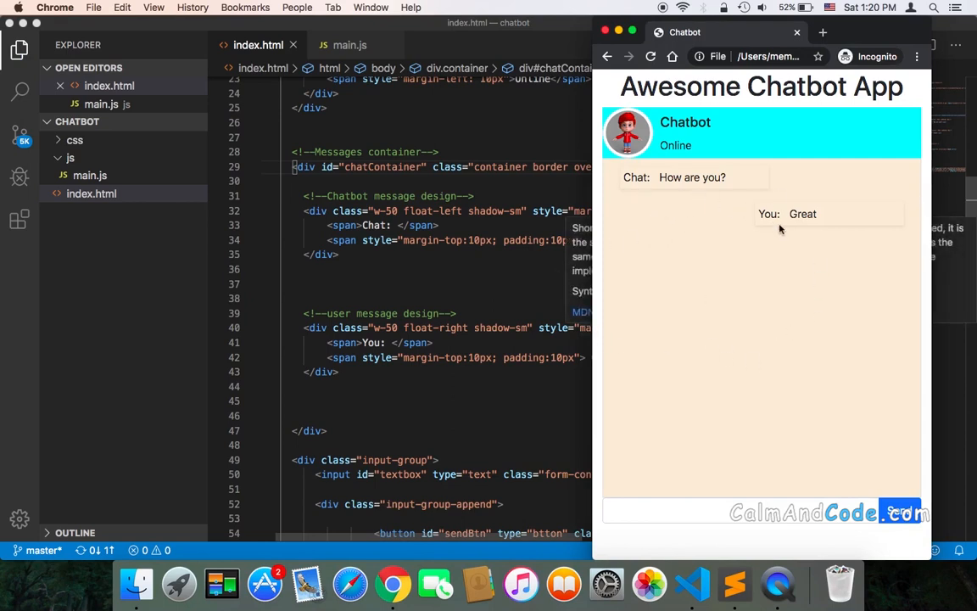
mouse_move(816, 225)
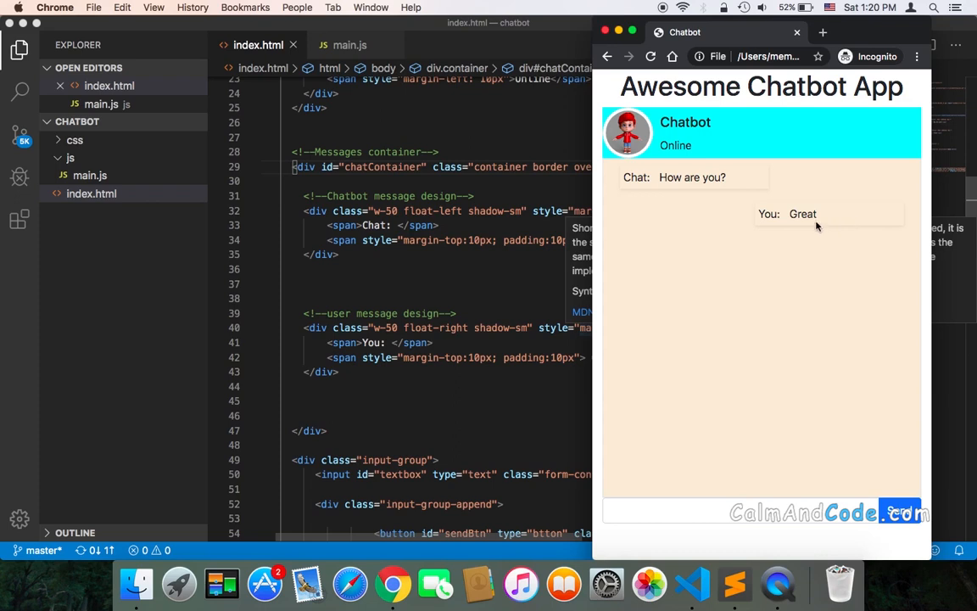
mouse_move(829, 224)
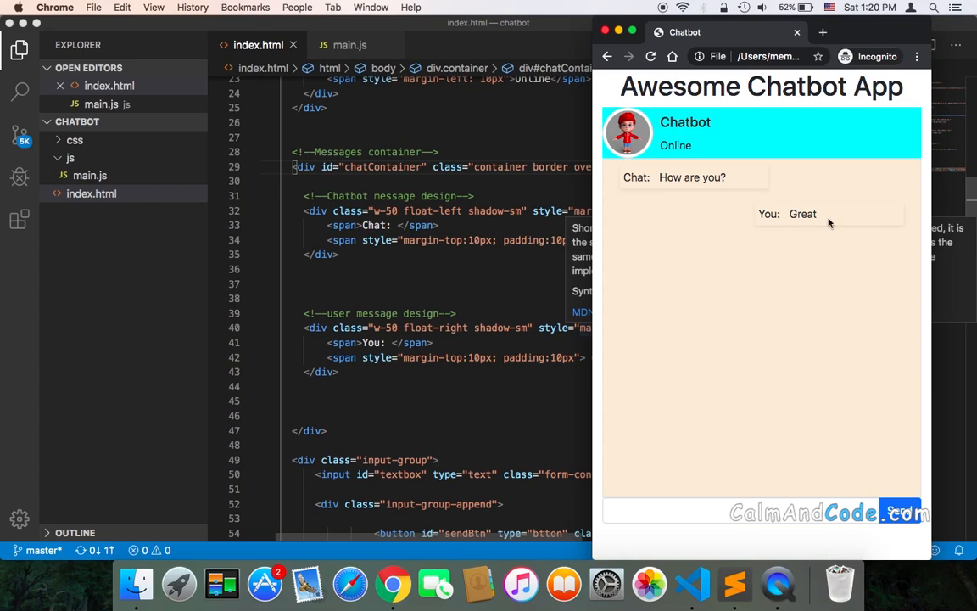
mouse_move(808, 216)
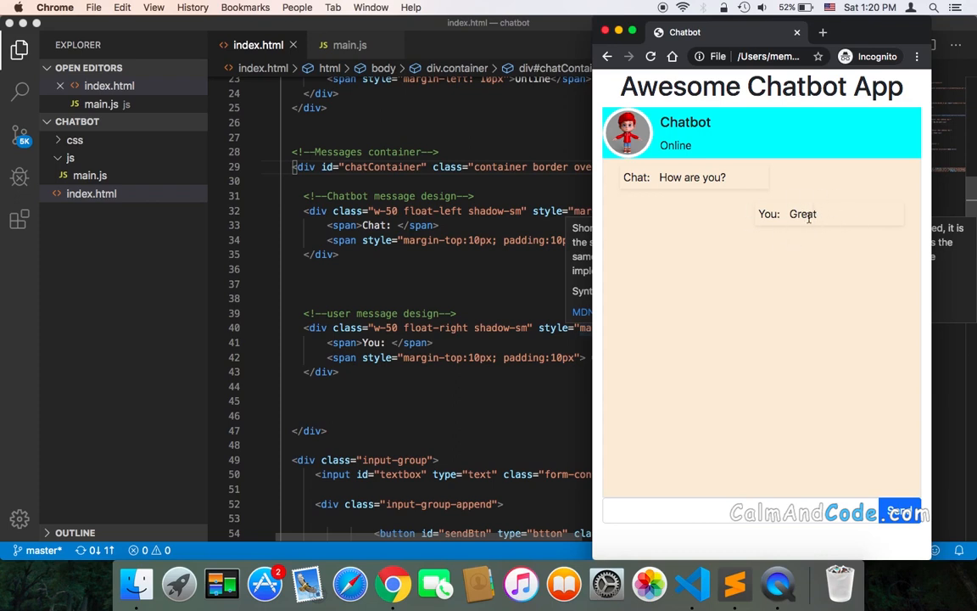
mouse_move(558, 343)
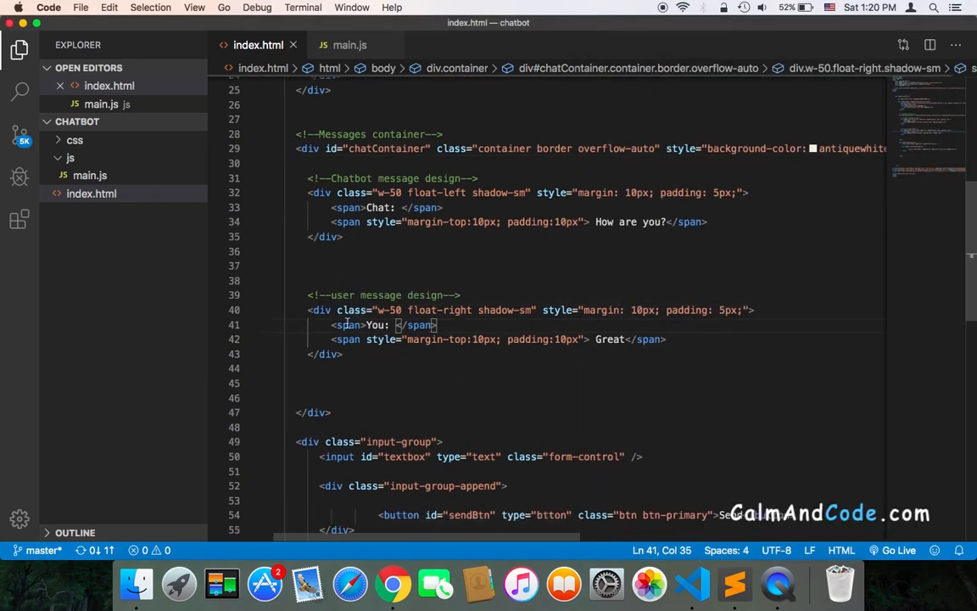
Add background-color: violet to the user message div's style and save.
scroll(up, 3)
text(background-color:)
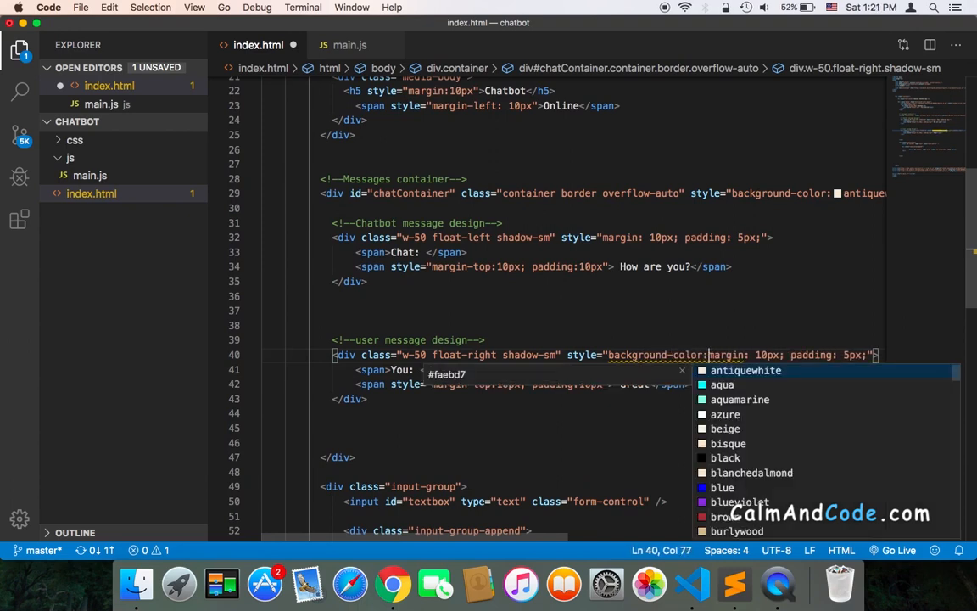
text(v)
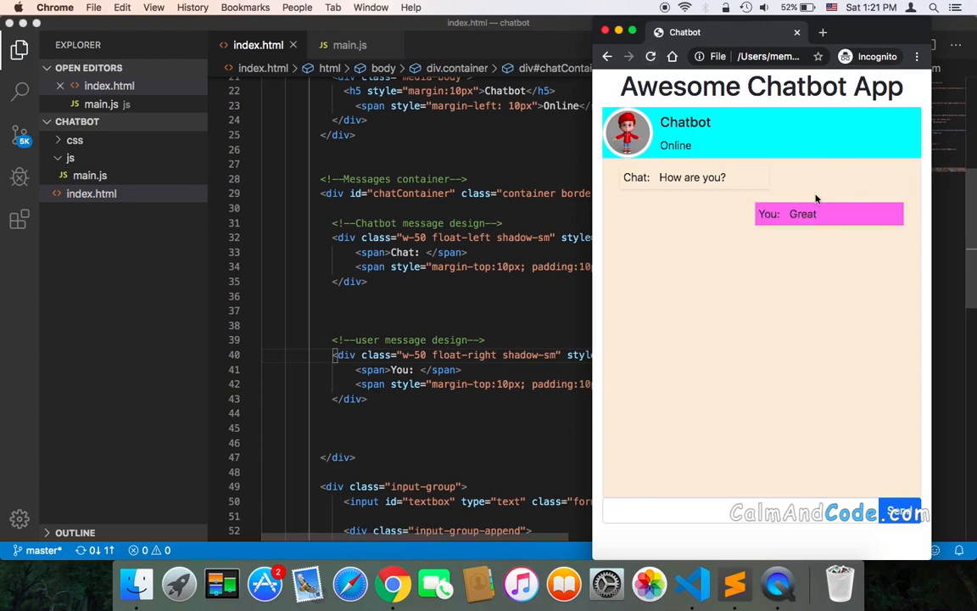
mouse_move(759, 237)
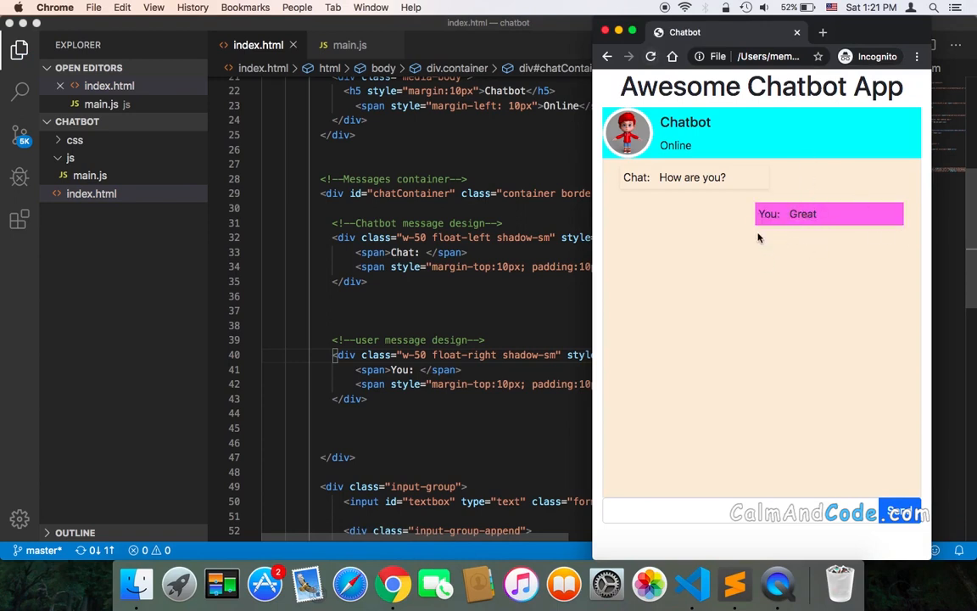
mouse_move(801, 279)
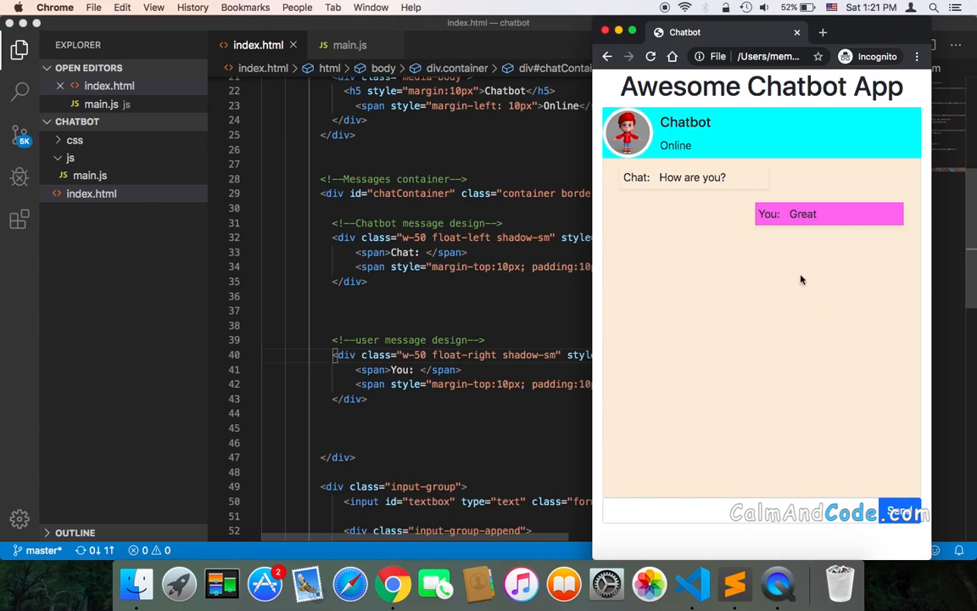
mouse_move(676, 290)
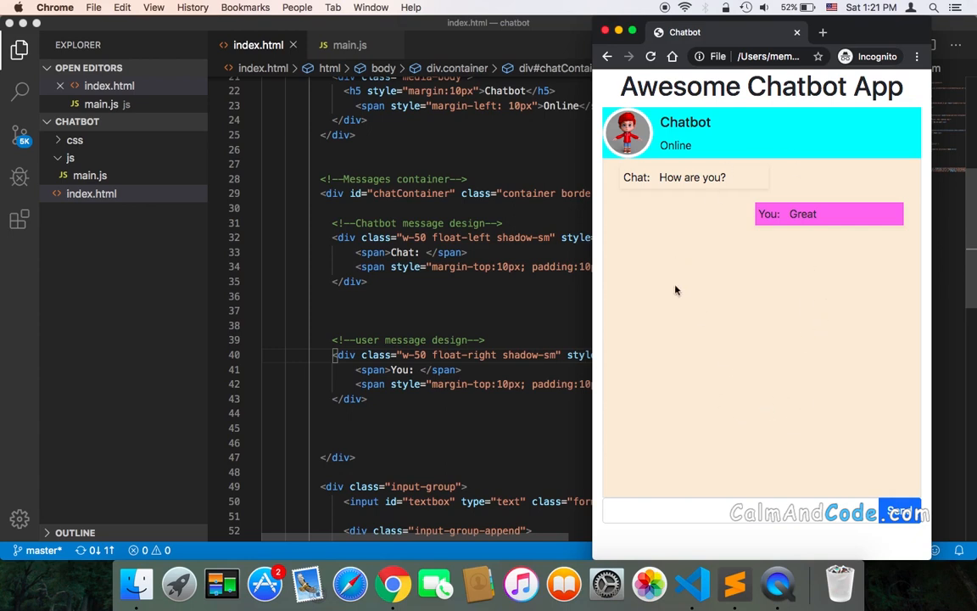
mouse_move(728, 277)
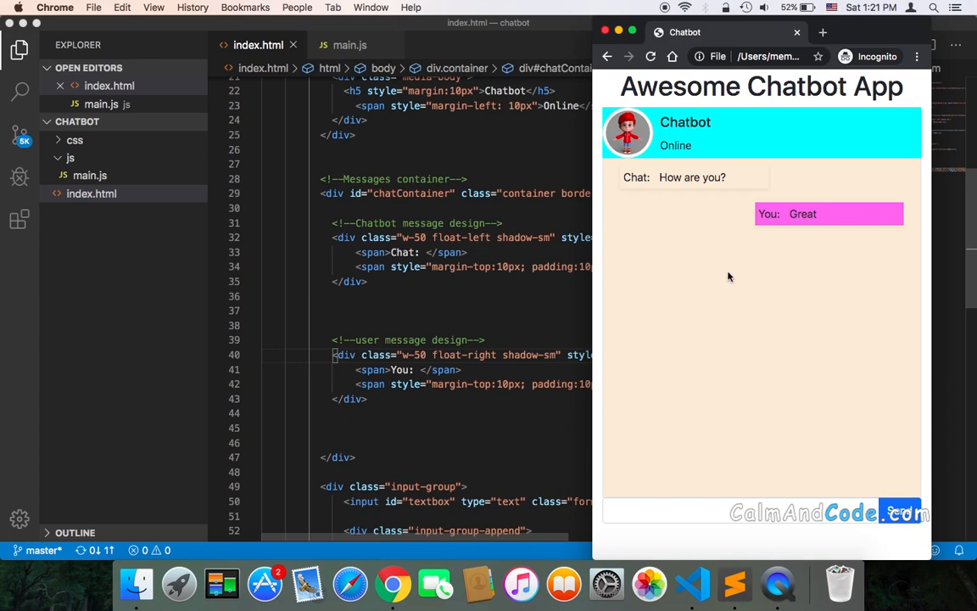
mouse_move(690, 172)
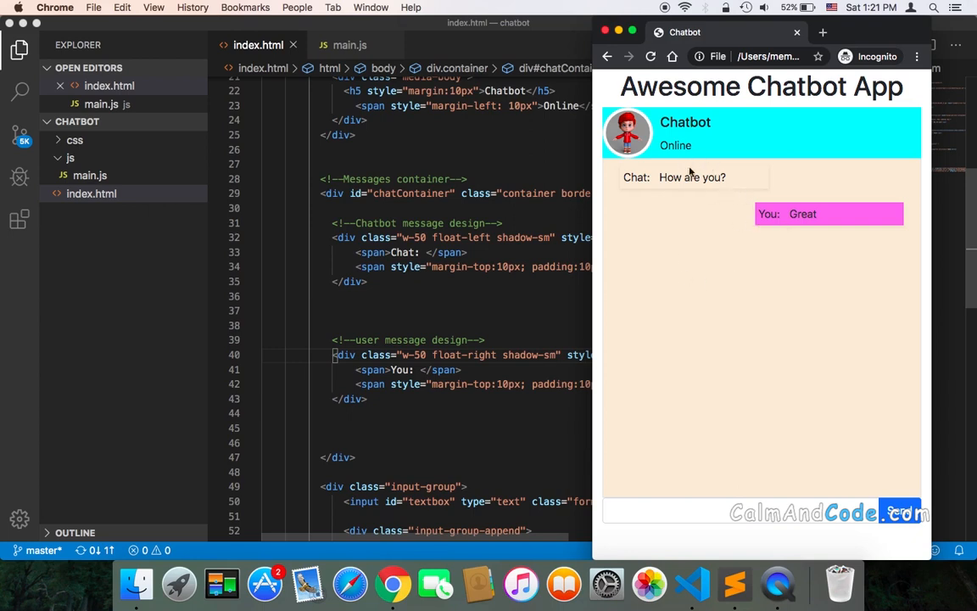
mouse_move(730, 231)
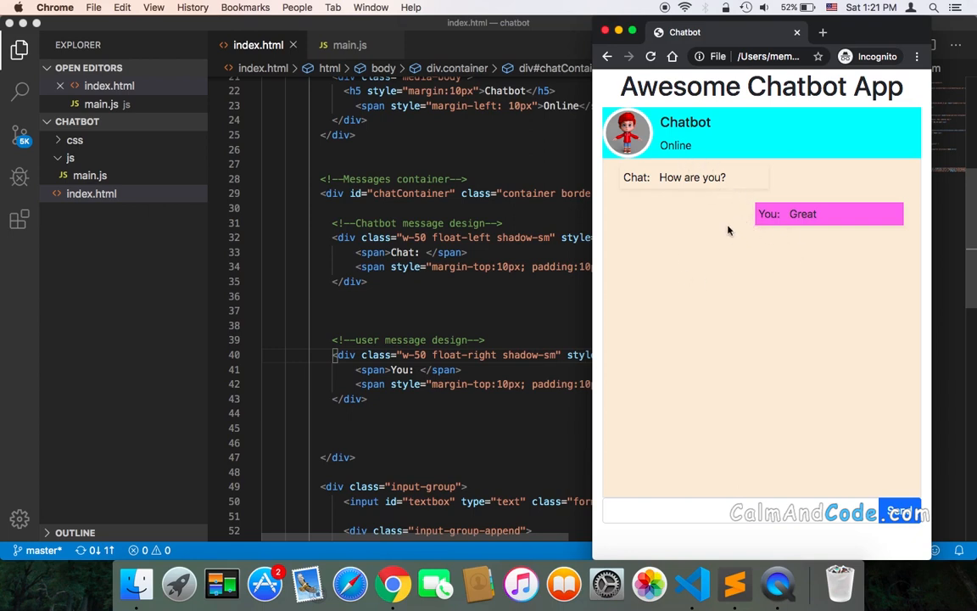
mouse_move(599, 311)
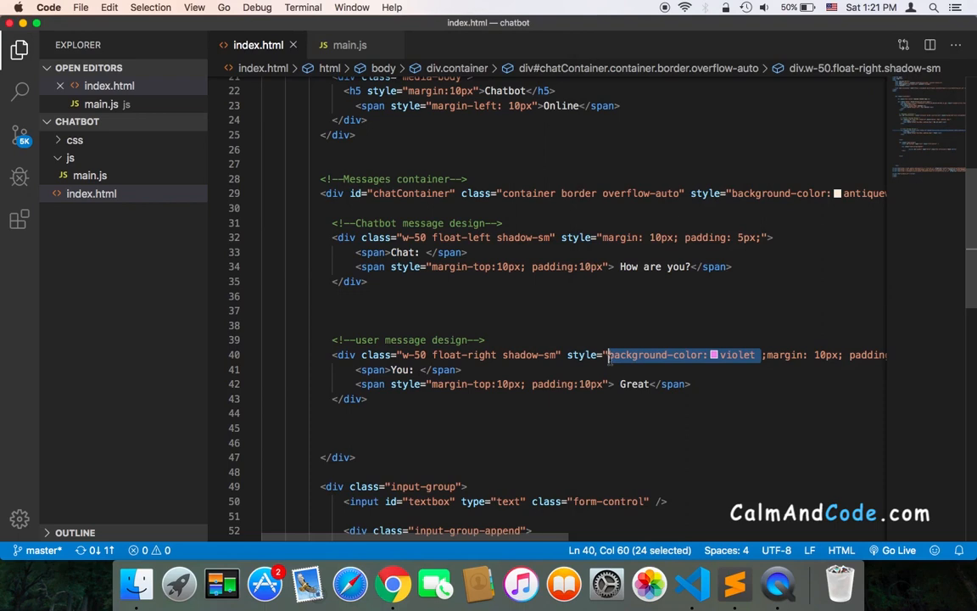
Delete the violet declaration and replace the chatContainer style with height:500px, then review the header's aqua value.
key(Delete)
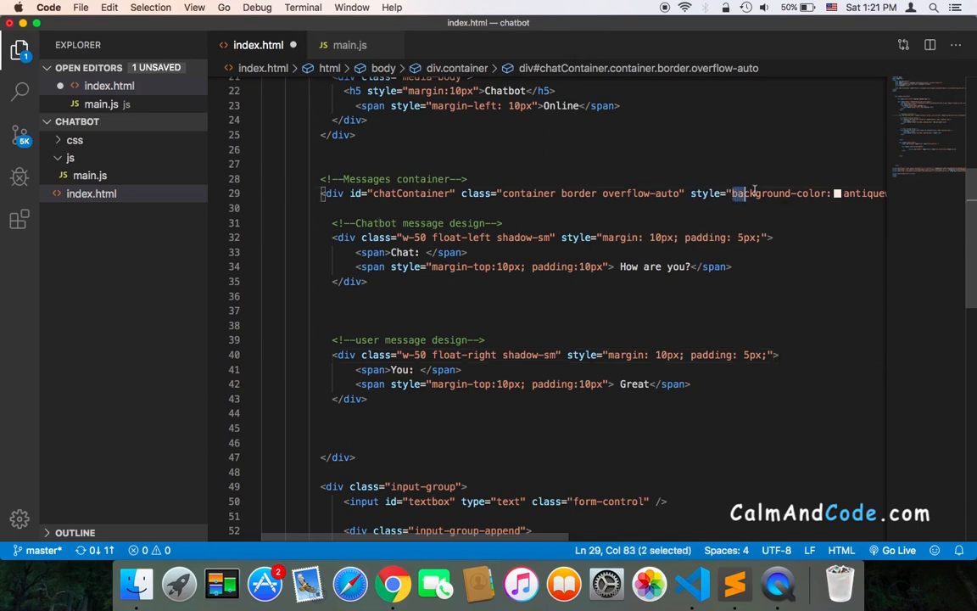
text(height:500px">)
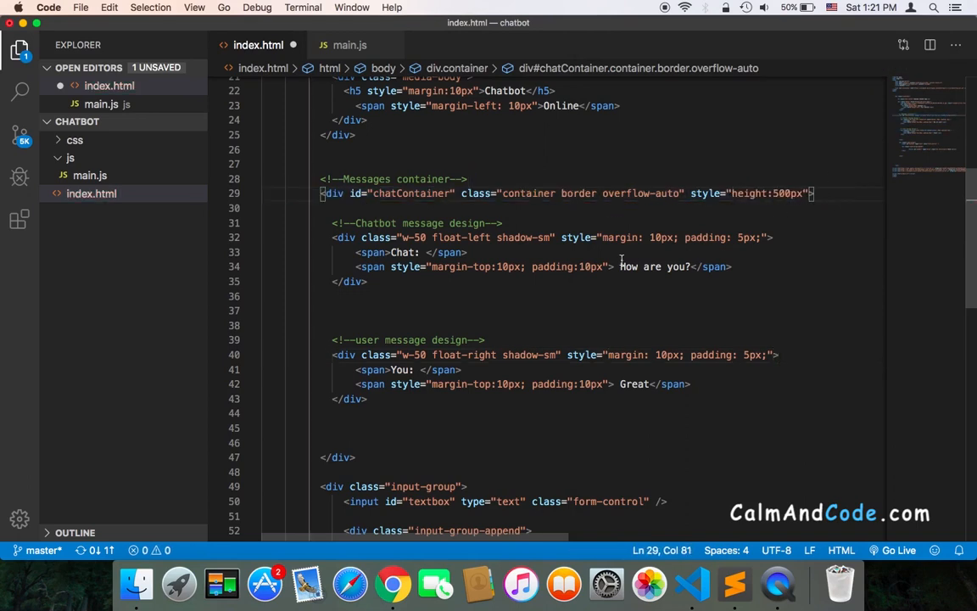
scroll(up, 3)
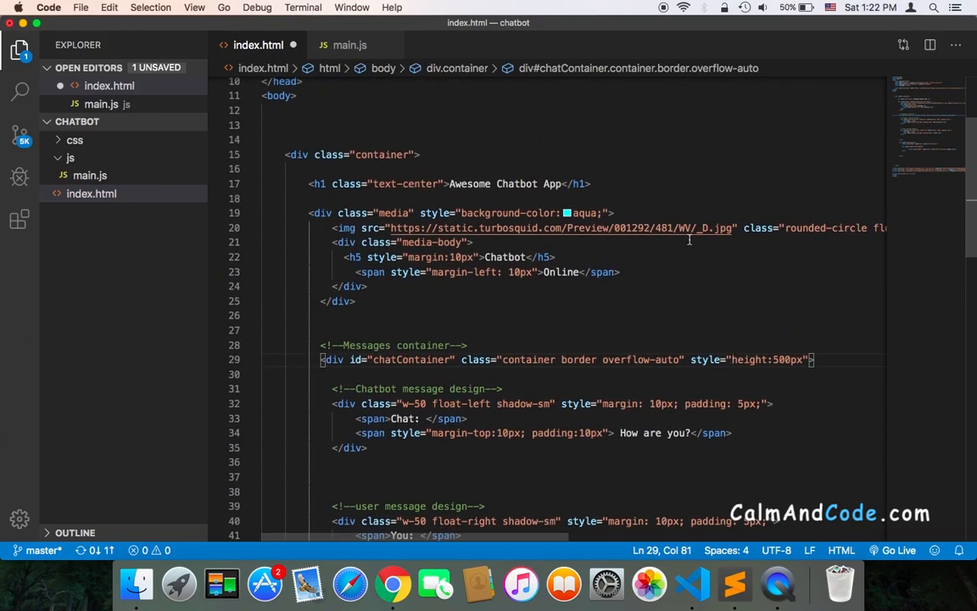
click(567, 213)
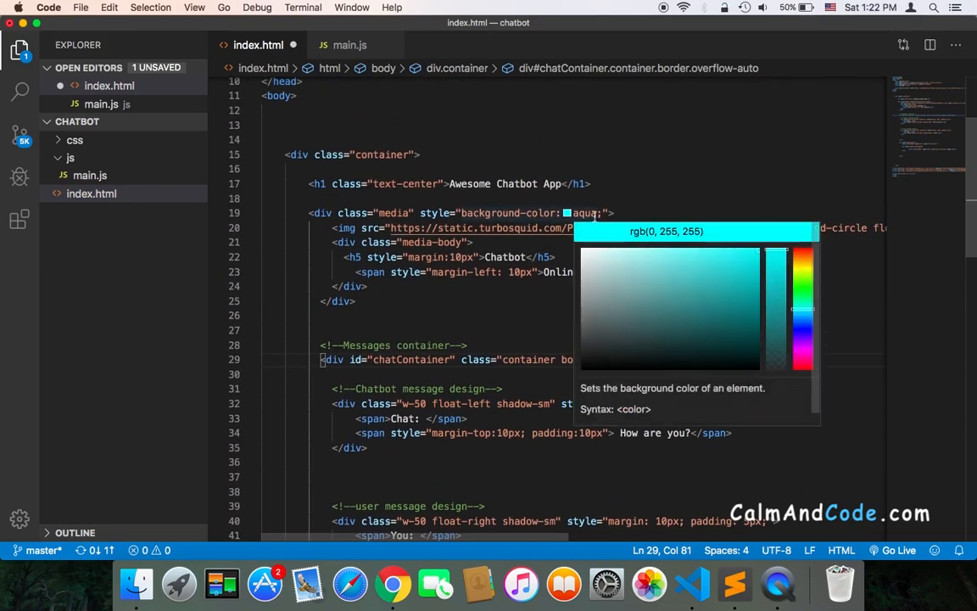